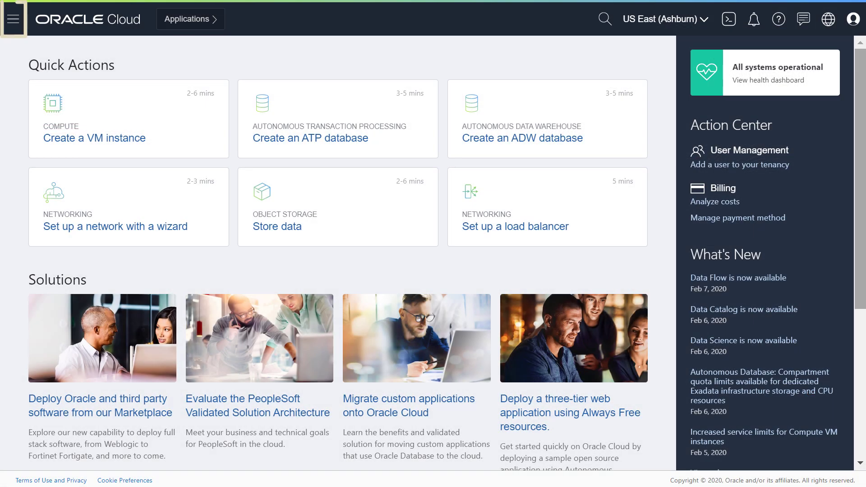
Step: Start a new user under Identity > Users with the description 'lead data scientist'
{"action": "left_click", "coordinate": [13, 20]}
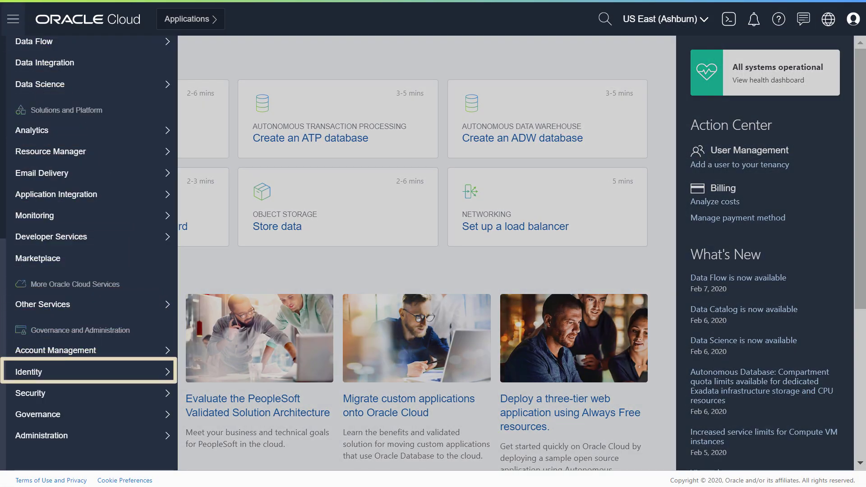
{"action": "left_click", "coordinate": [30, 371]}
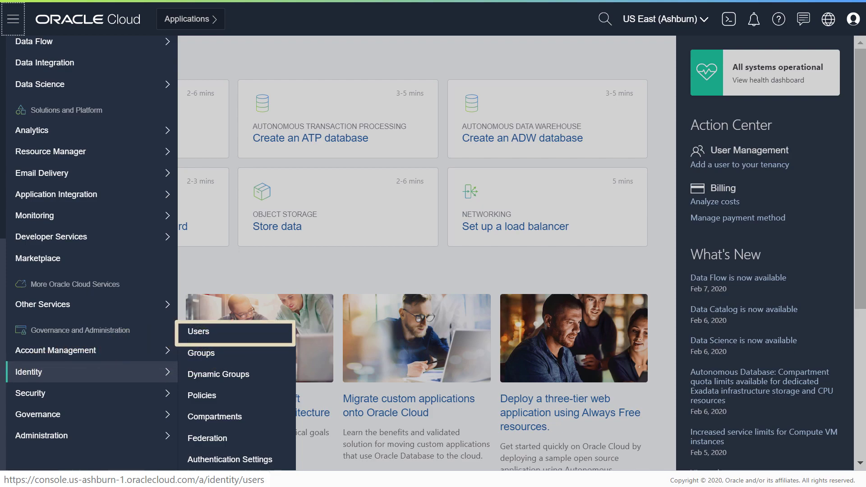
{"action": "left_click", "coordinate": [199, 332]}
{"action": "type", "text": "wendy"}
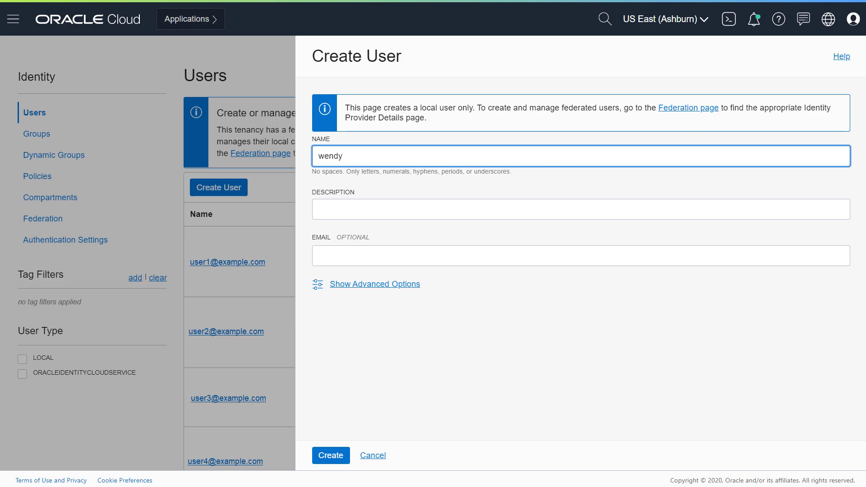
{"action": "type", "text": "lead data scientist"}
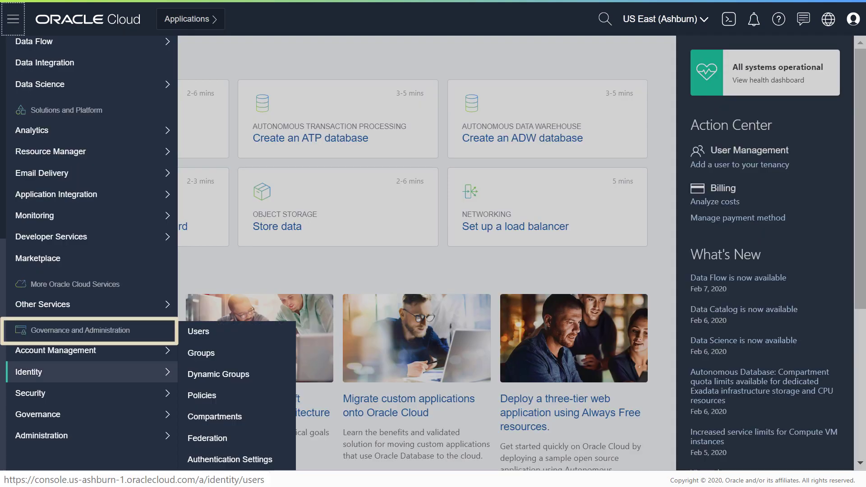
{"action": "mouse_move", "coordinate": [200, 353]}
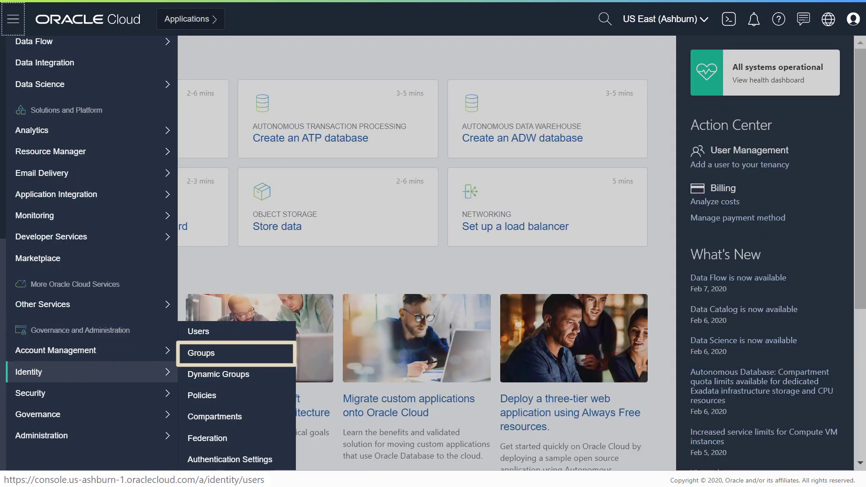
Step: Create the data-scientists group described as 'Group of data scientists'
{"action": "left_click", "coordinate": [202, 354]}
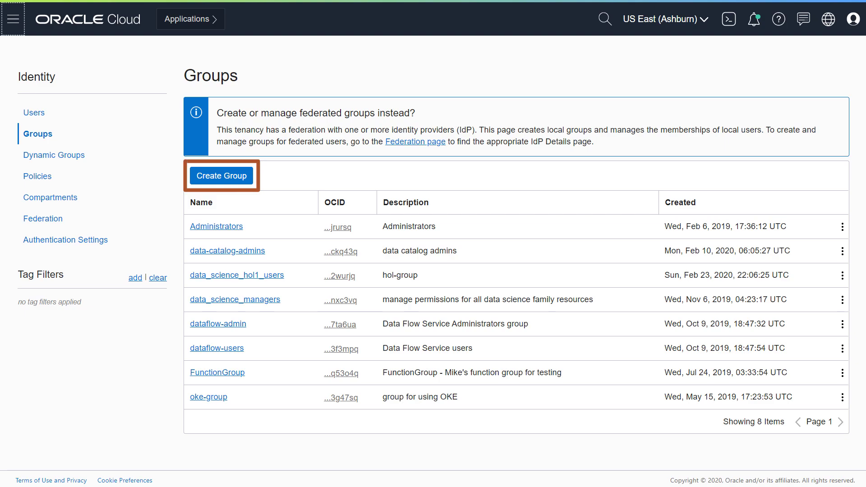
{"action": "left_click", "coordinate": [222, 175]}
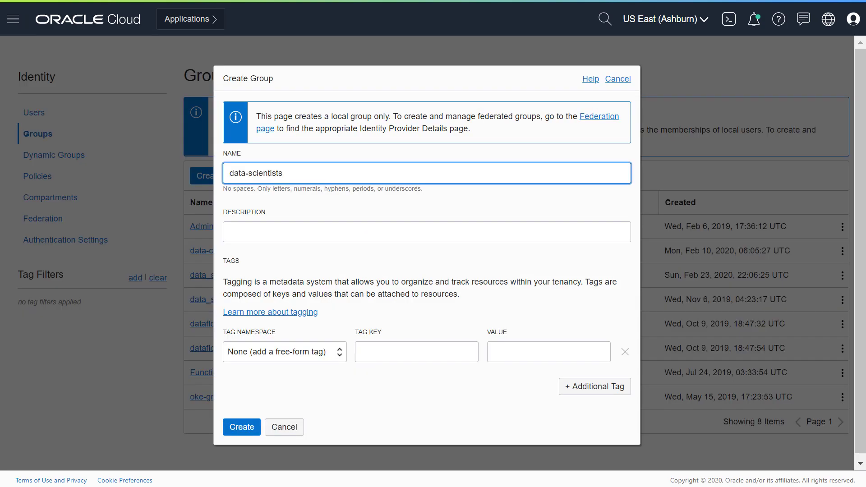
{"action": "type", "text": "Group of data scientists"}
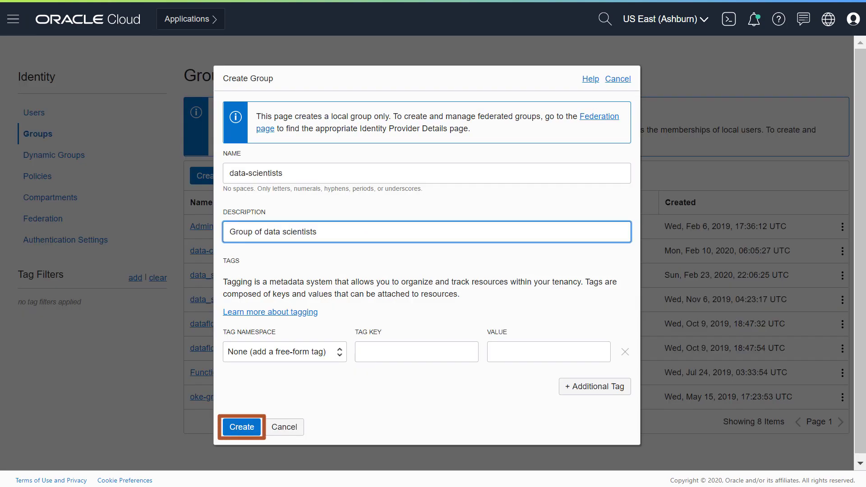
{"action": "left_click", "coordinate": [242, 428]}
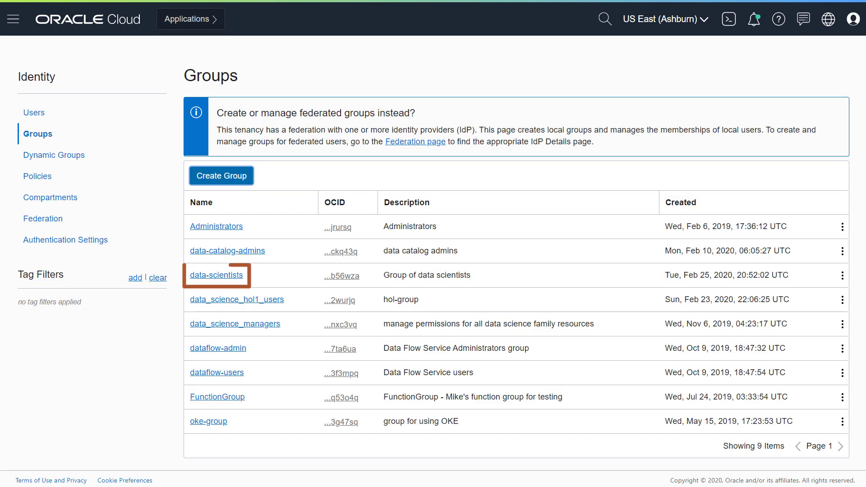
Step: Begin adding a user to the new data-scientists group from its details page
{"action": "left_click", "coordinate": [217, 275]}
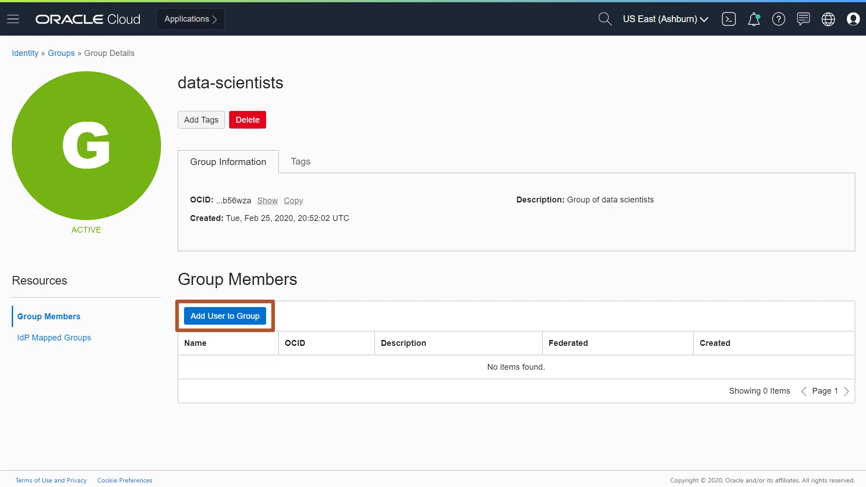
{"action": "left_click", "coordinate": [224, 316]}
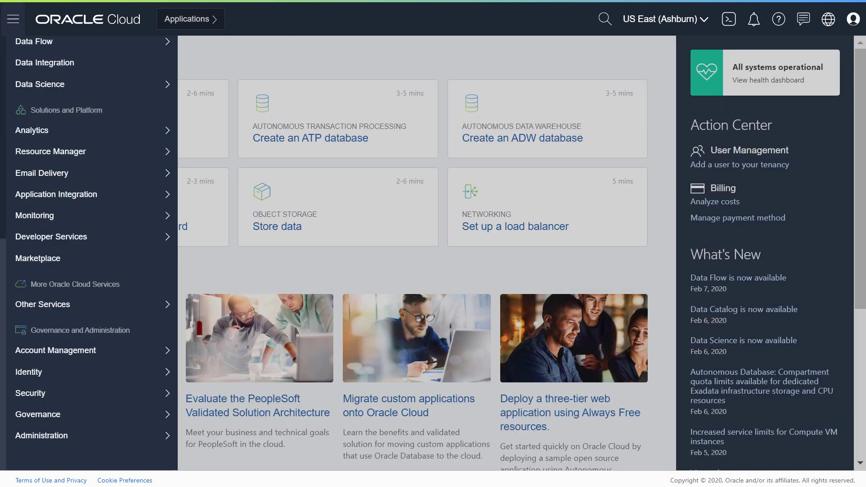
{"action": "mouse_move", "coordinate": [28, 371]}
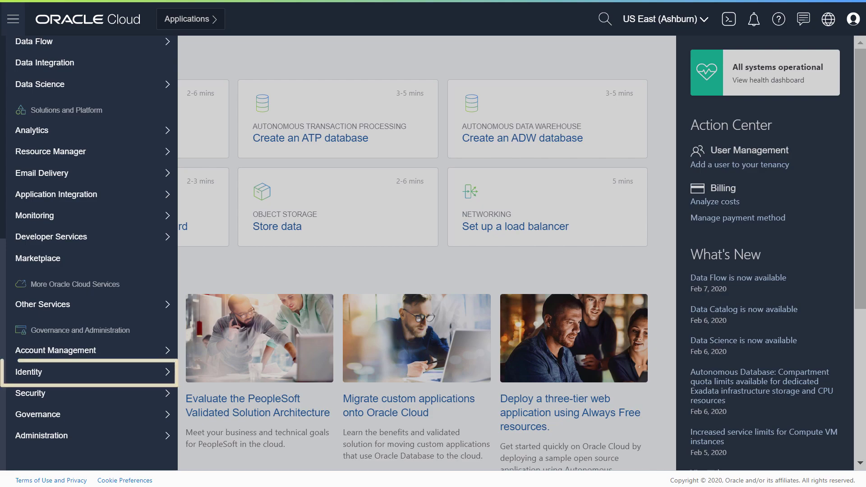
Step: Create the data-science-work compartment described as a place for data scientists to create, manage and deploy models
{"action": "left_click", "coordinate": [30, 371]}
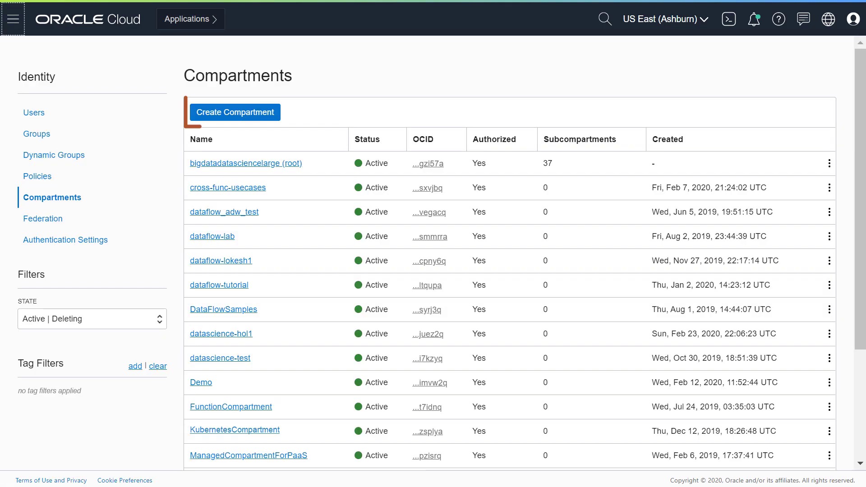
{"action": "left_click", "coordinate": [236, 112]}
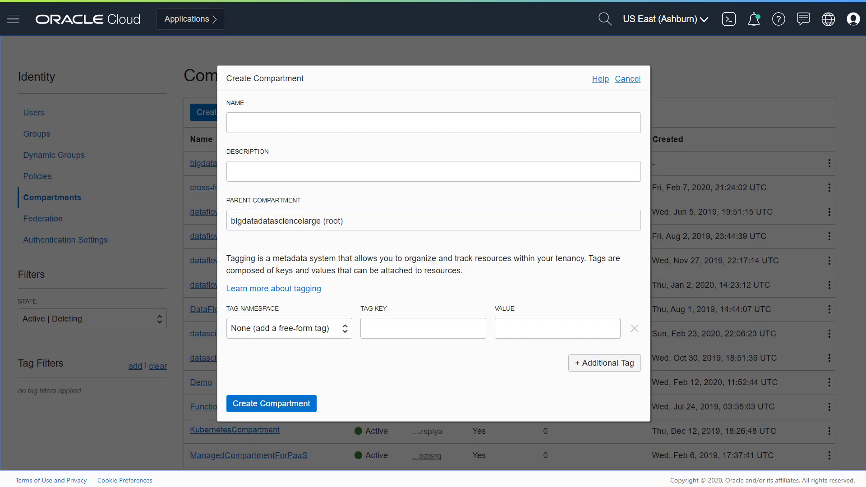
{"action": "type", "text": "A compartment for data scientists to create, manage and deploy their models."}
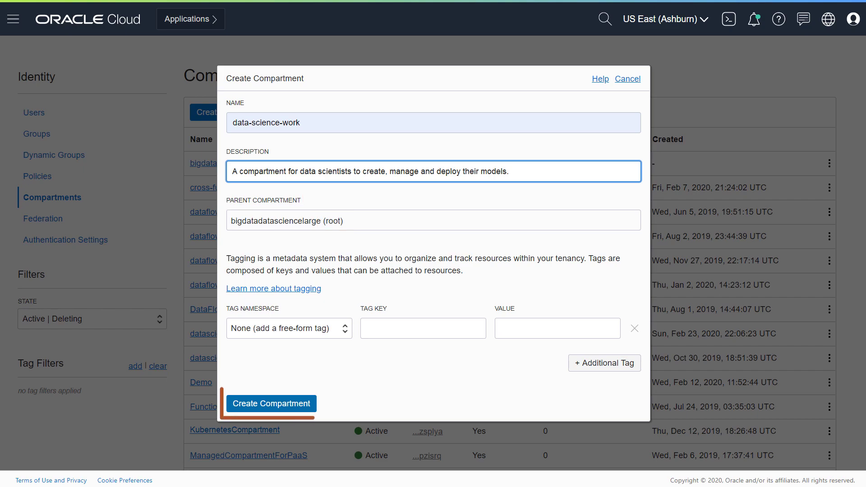
{"action": "left_click", "coordinate": [270, 403]}
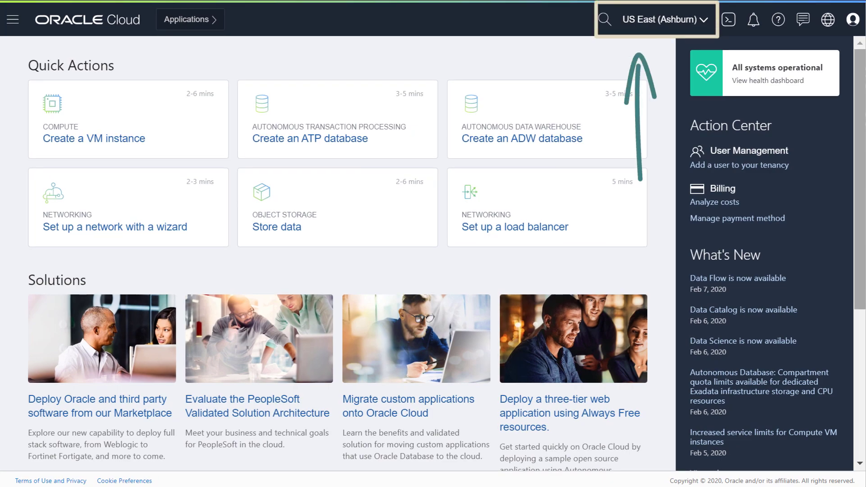
Step: Reach Virtual Cloud Networks and start the VCN wizard with the Internet Connectivity type
{"action": "left_click", "coordinate": [14, 19]}
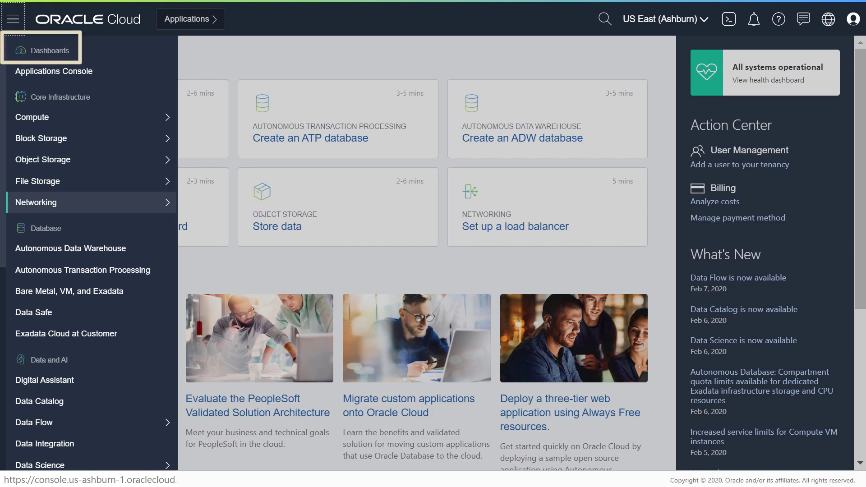
{"action": "left_click", "coordinate": [37, 202]}
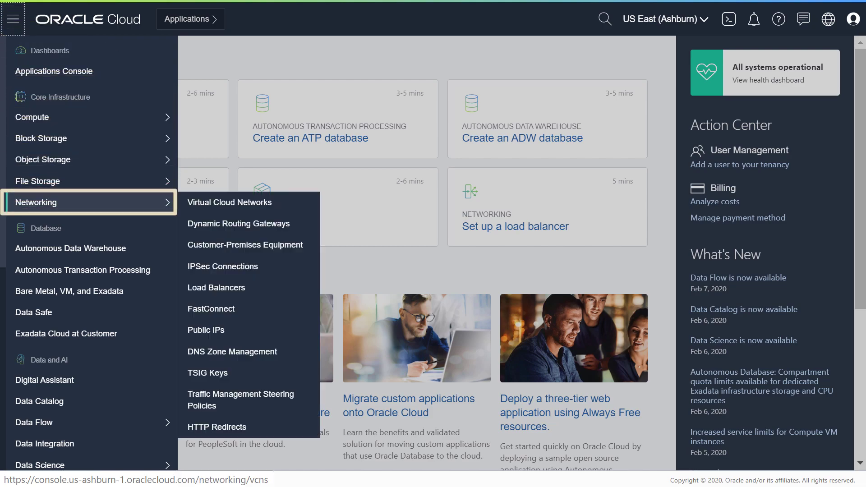
{"action": "mouse_move", "coordinate": [230, 202]}
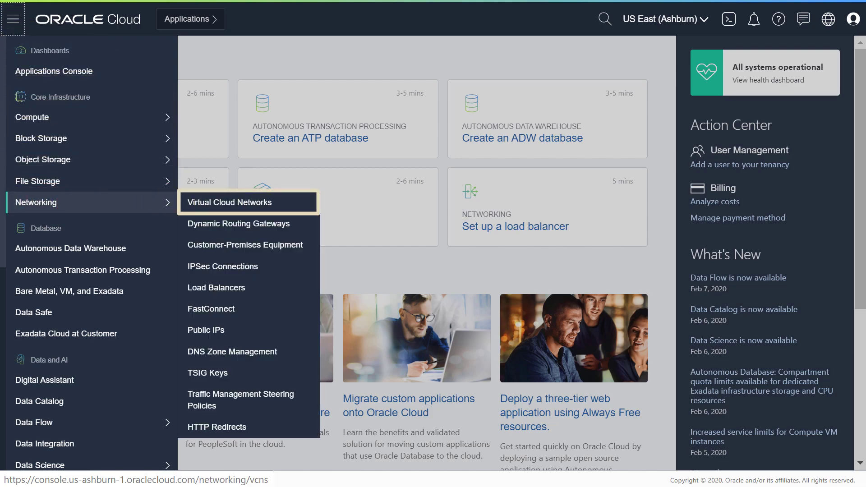
{"action": "left_click", "coordinate": [230, 202]}
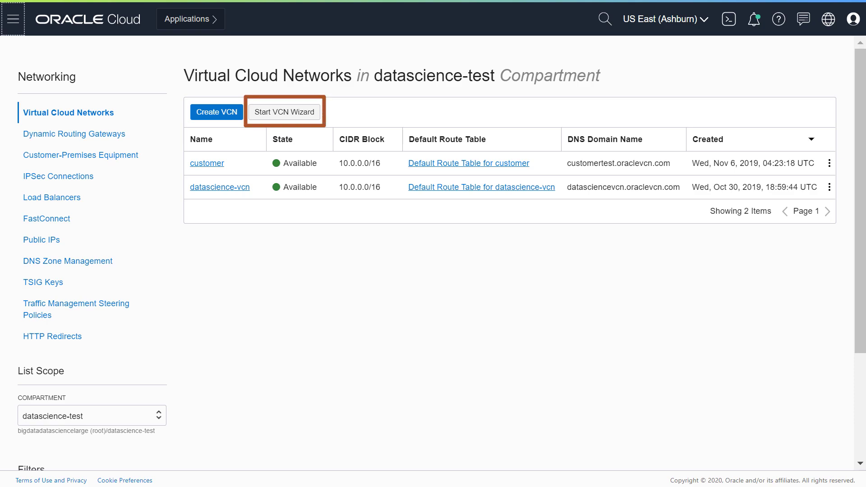
{"action": "left_click", "coordinate": [283, 112]}
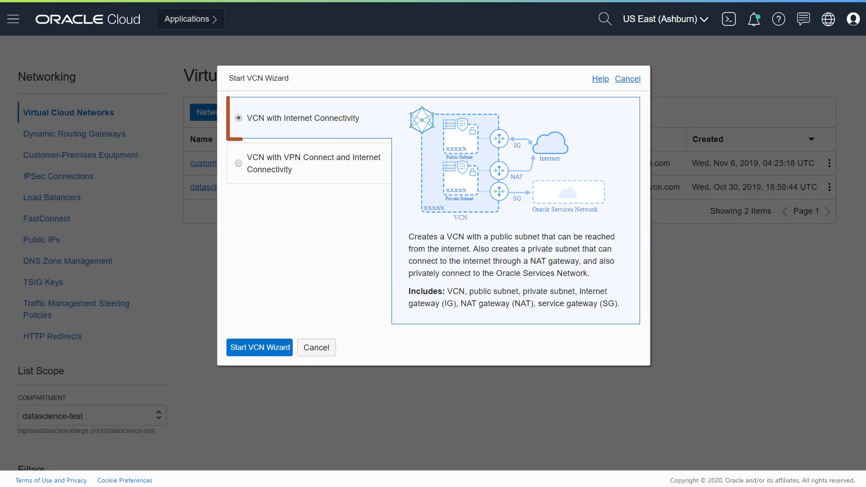
{"action": "left_click", "coordinate": [303, 117]}
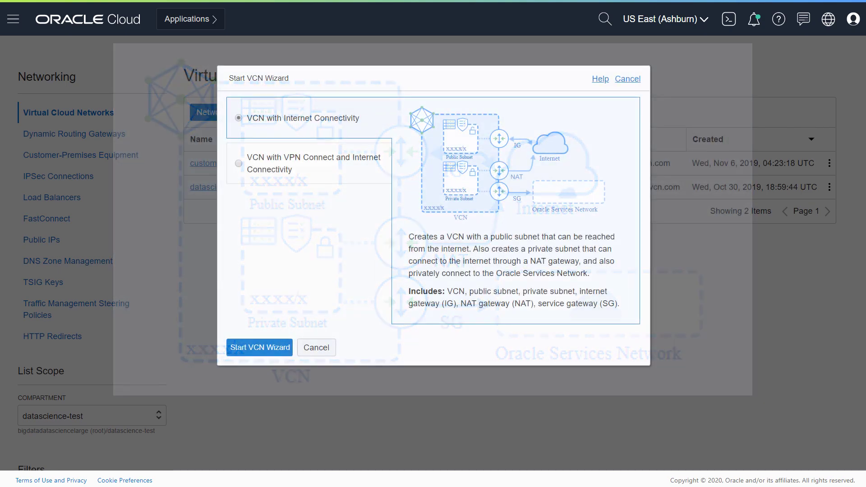
Step: Name the VCN data-science-vcn with CIDR 10.0.0.0/16, public subnet 10.0.0.0/24, private subnet 10.0.1.0/24
{"action": "left_click", "coordinate": [259, 347]}
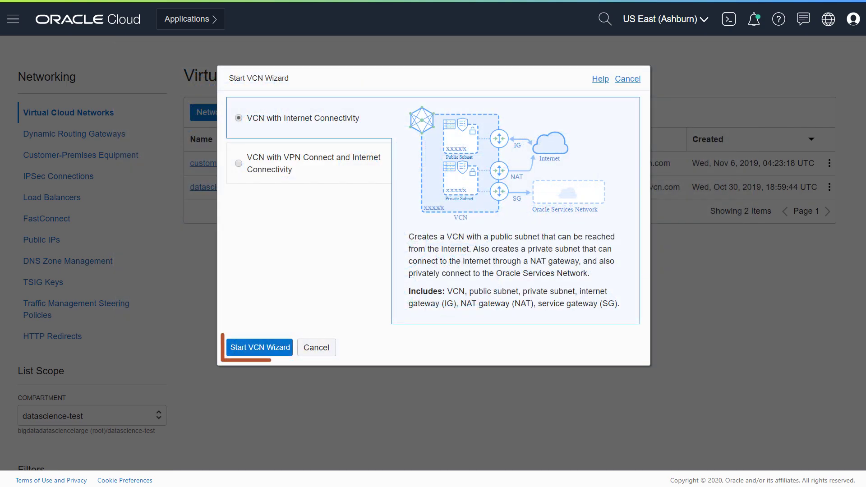
{"action": "left_click", "coordinate": [258, 347]}
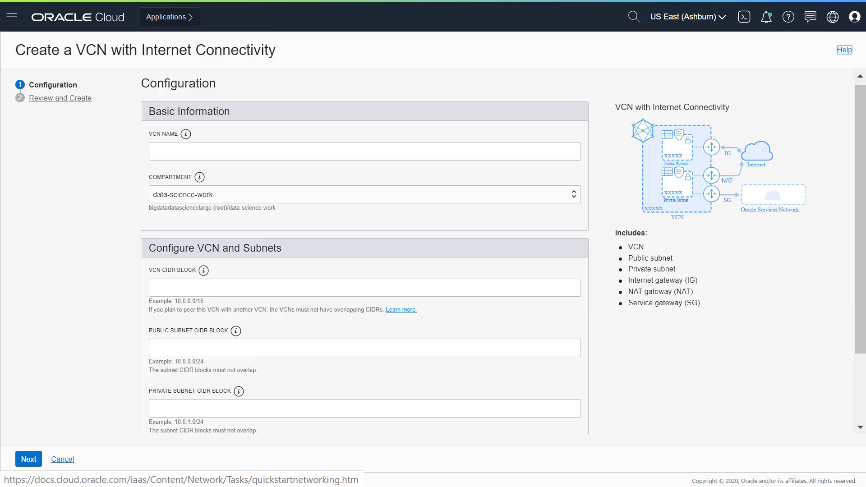
{"action": "type", "text": "data-science-vcn"}
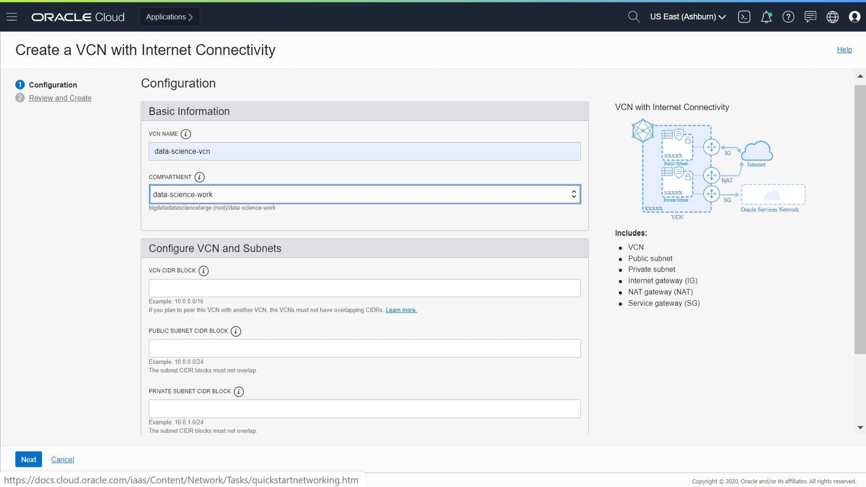
{"action": "type", "text": "10.0.0.0/16"}
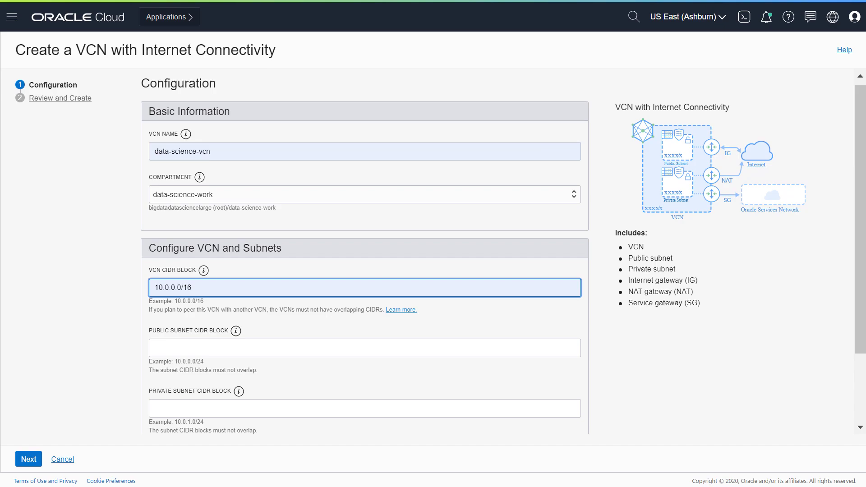
{"action": "type", "text": "10.0.0.0/24"}
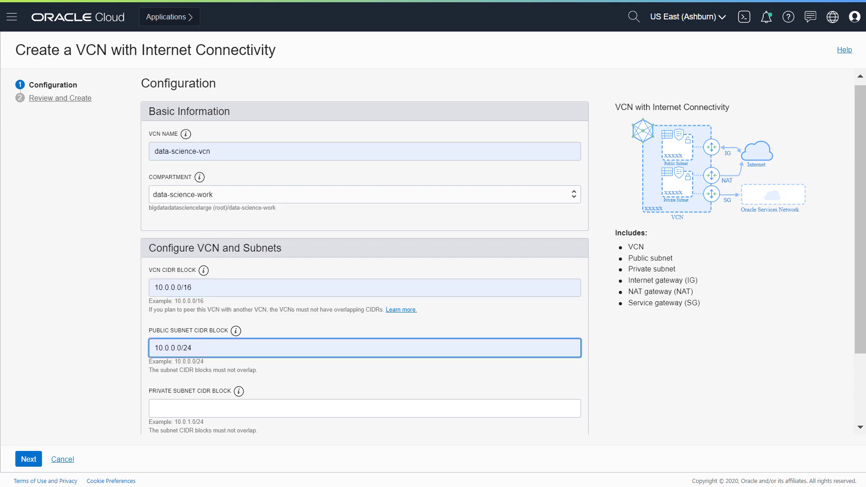
{"action": "type", "text": "10.0.1.0/24"}
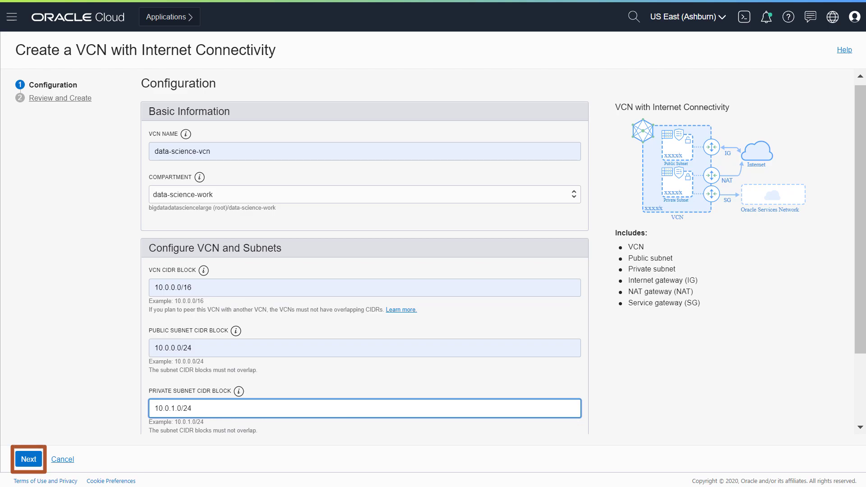
Step: Review and create data-science-vcn with its subnets, then return to the navigation menu
{"action": "left_click", "coordinate": [24, 458]}
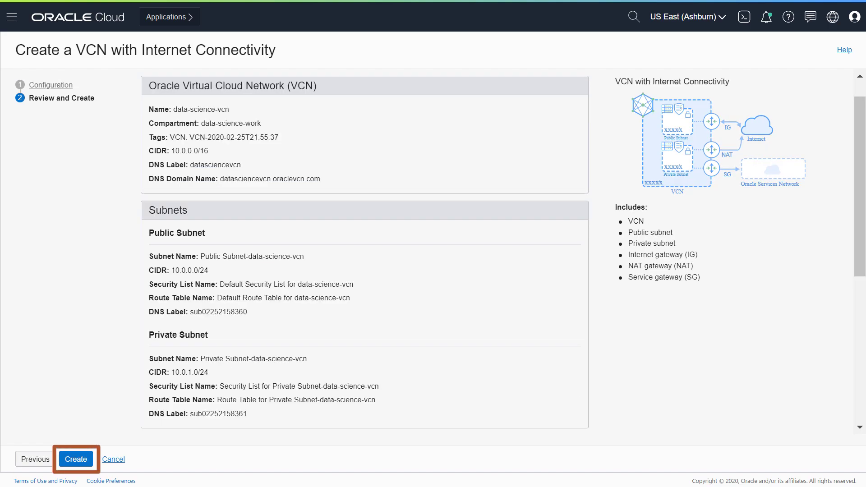
{"action": "left_click", "coordinate": [76, 459]}
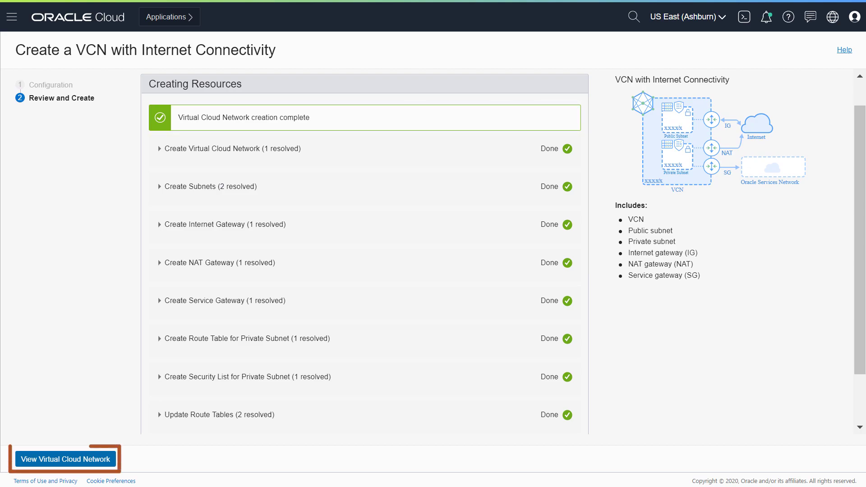
{"action": "left_click", "coordinate": [65, 458]}
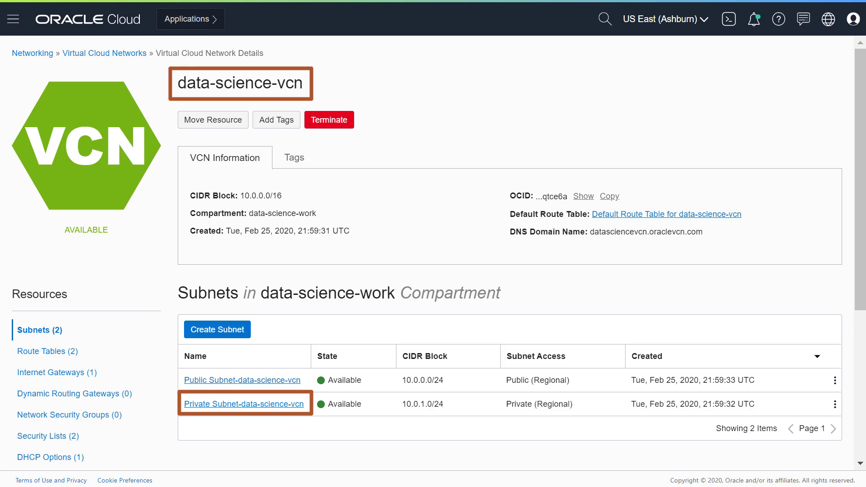
{"action": "left_click", "coordinate": [13, 18]}
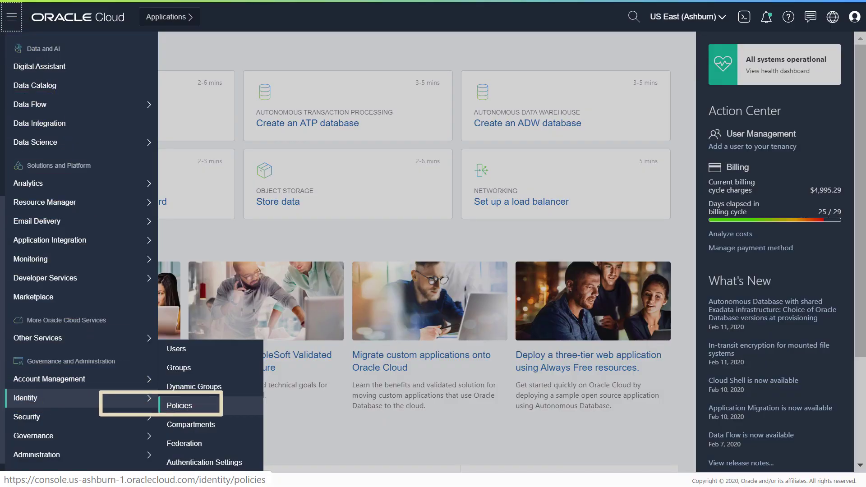
Step: Create policy data-science-admin-access: allow group data-scientists to manage data-science-family in compartment data-science-work
{"action": "left_click", "coordinate": [179, 406]}
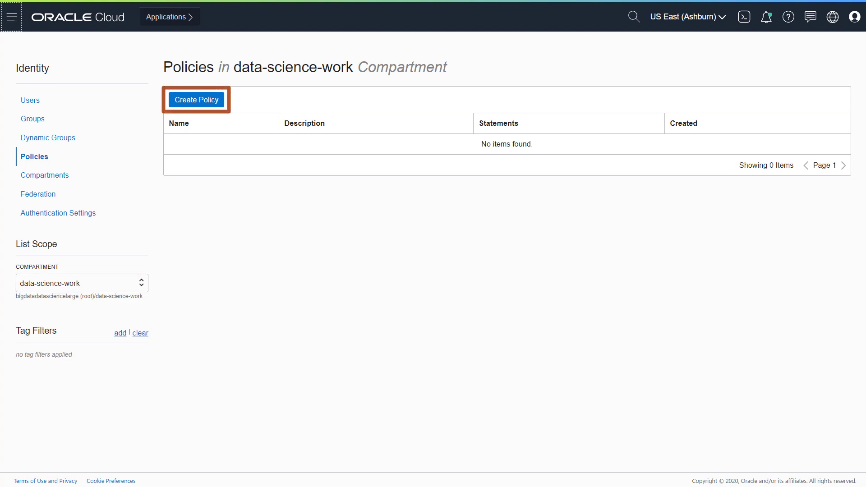
{"action": "left_click", "coordinate": [196, 99]}
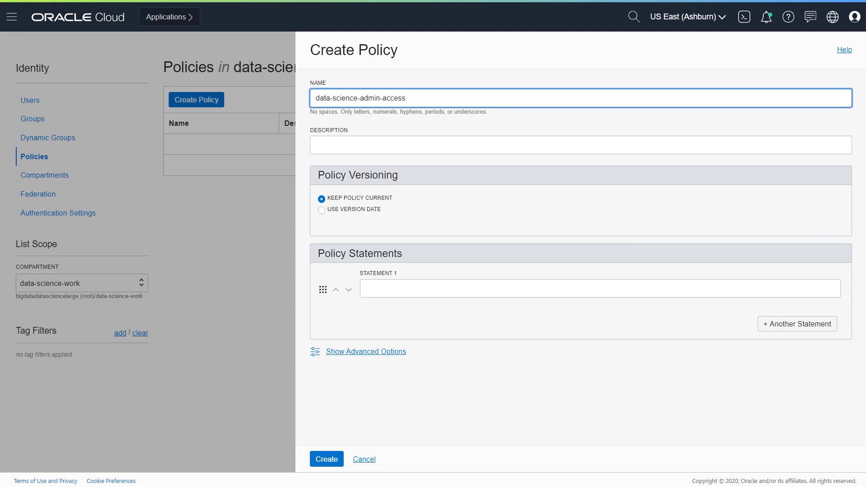
{"action": "type", "text": "Gives the users of the group, \"data-scientists\", \"manage\" permission for all  the data science resources in this compartment."}
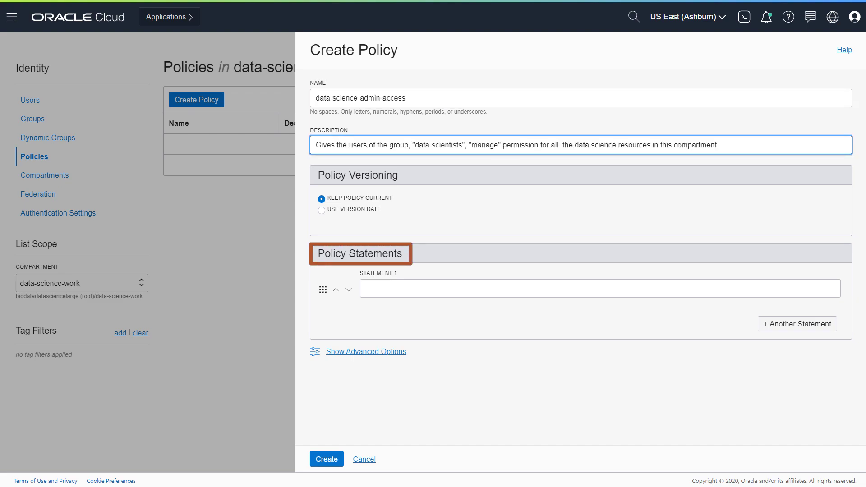
{"action": "type", "text": "allow group data-scientists to manage data-science-family in compartment data-science-work"}
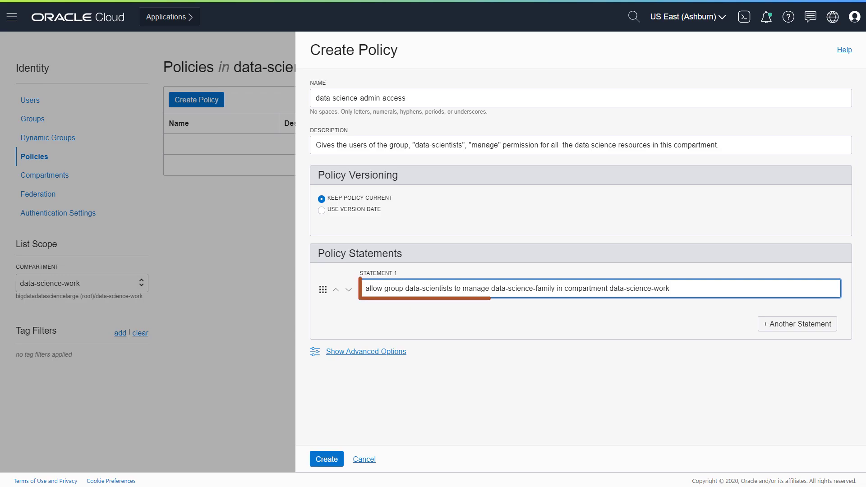
{"action": "left_click", "coordinate": [599, 289]}
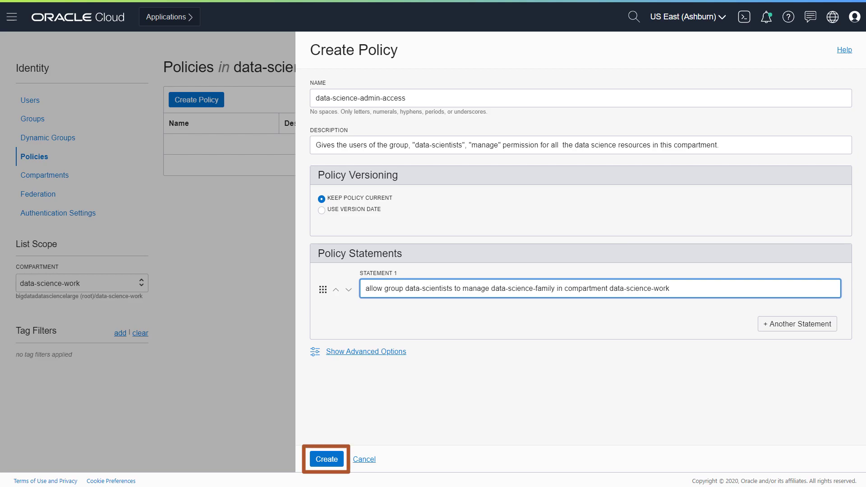
{"action": "left_click", "coordinate": [326, 459]}
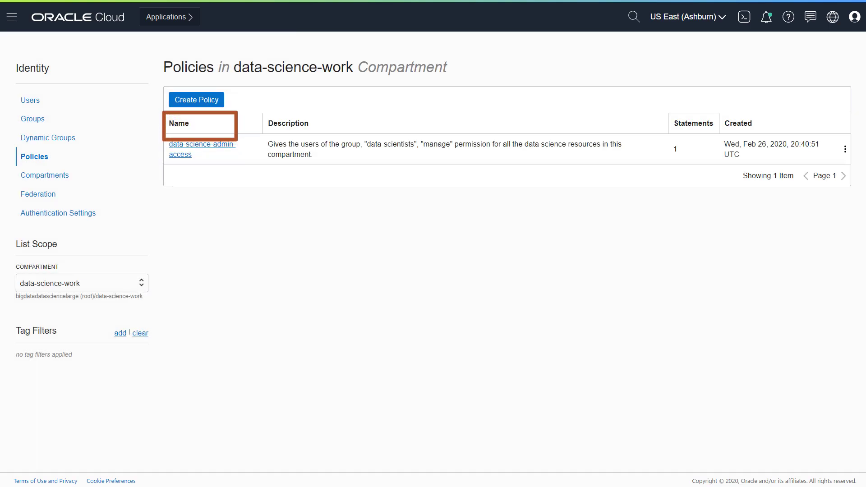
Step: Create policy data-science-users-network-access: allow group data-scientists to use virtual-network-family in compartment data-science-work
{"action": "left_click", "coordinate": [196, 99]}
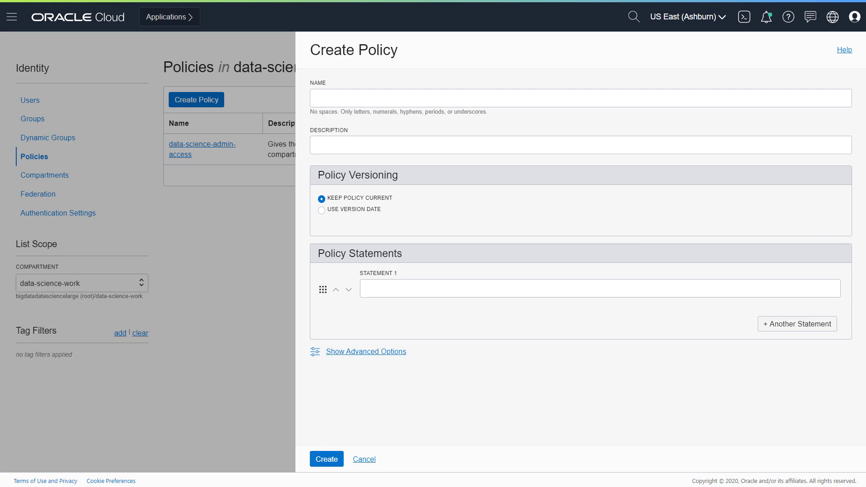
{"action": "type", "text": "data-science-users-network-access"}
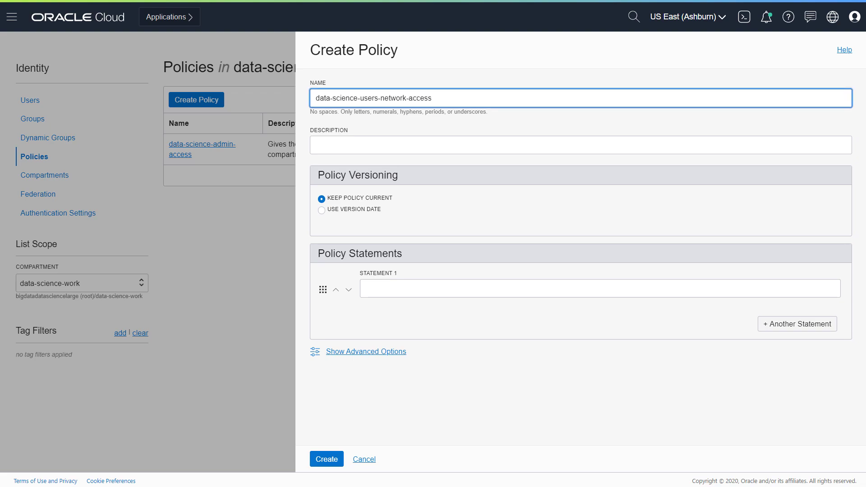
{"action": "type", "text": "Gives the users of the \"data-scientists\" group, the \"use\" permission for network resources in this compartment."}
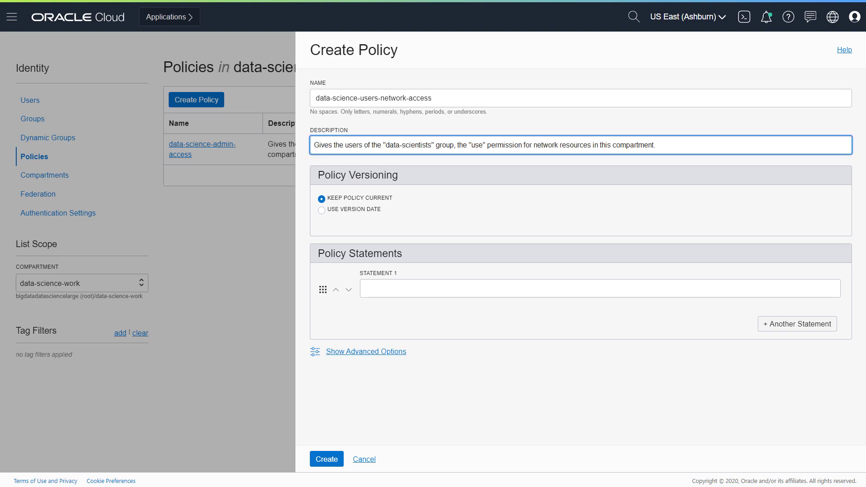
{"action": "type", "text": "allow group data-scientists to use virtual-network-family in compartment data-science-work"}
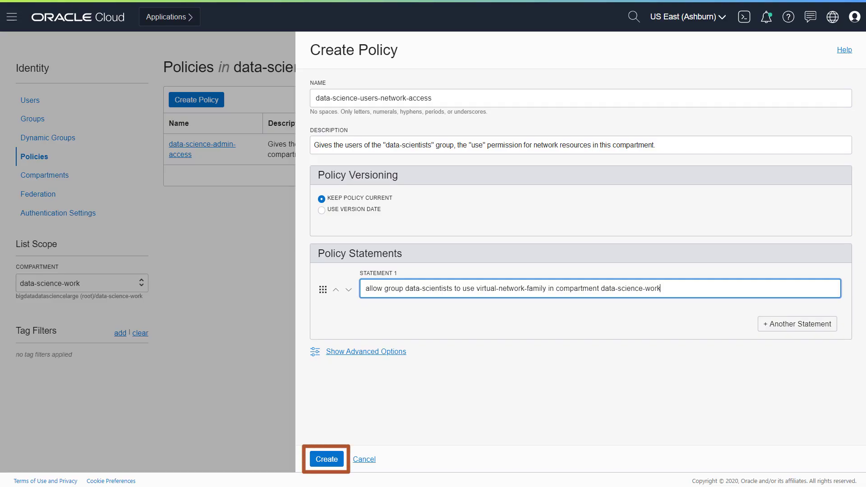
{"action": "left_click", "coordinate": [327, 459]}
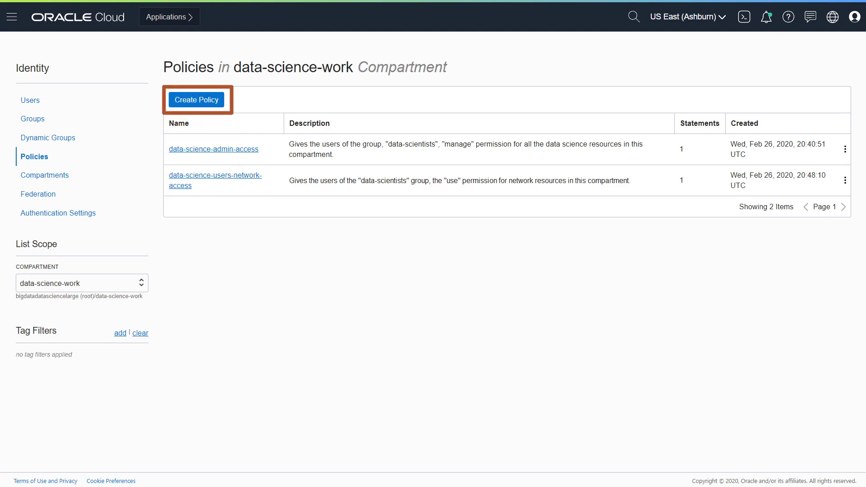
{"action": "left_click", "coordinate": [197, 99]}
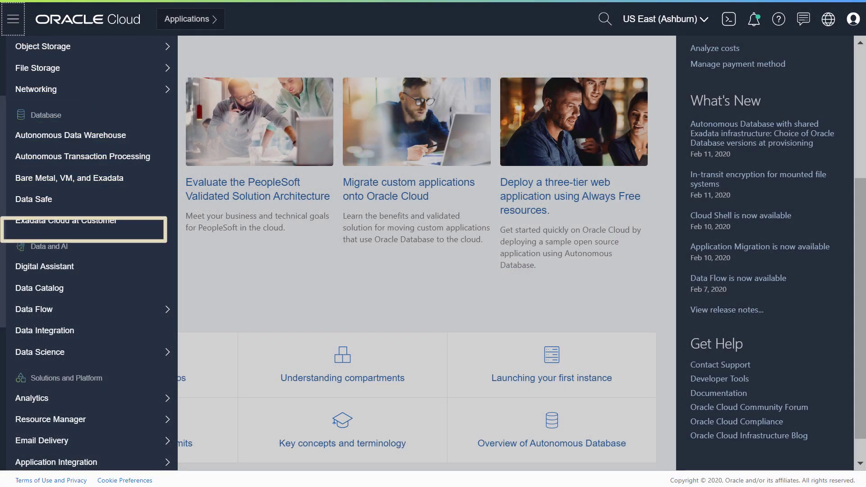
{"action": "mouse_move", "coordinate": [40, 352]}
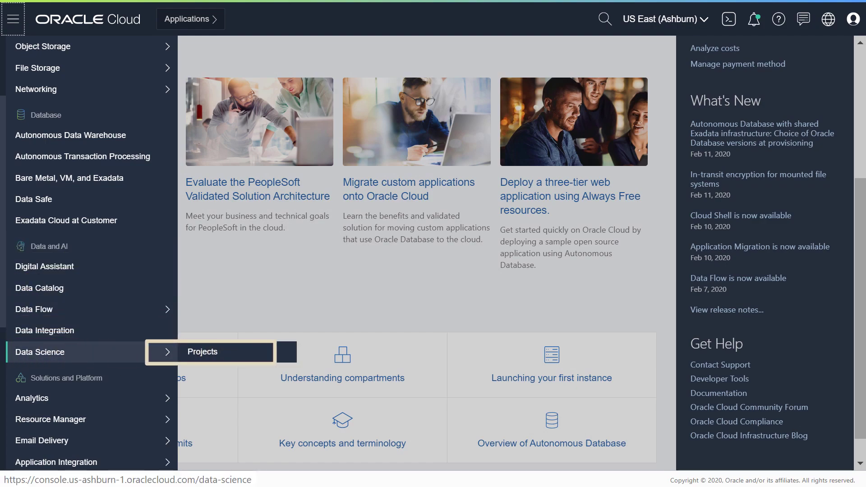
Step: Create Sample Project in Data Science Projects with the description 'My first project'
{"action": "left_click", "coordinate": [202, 352]}
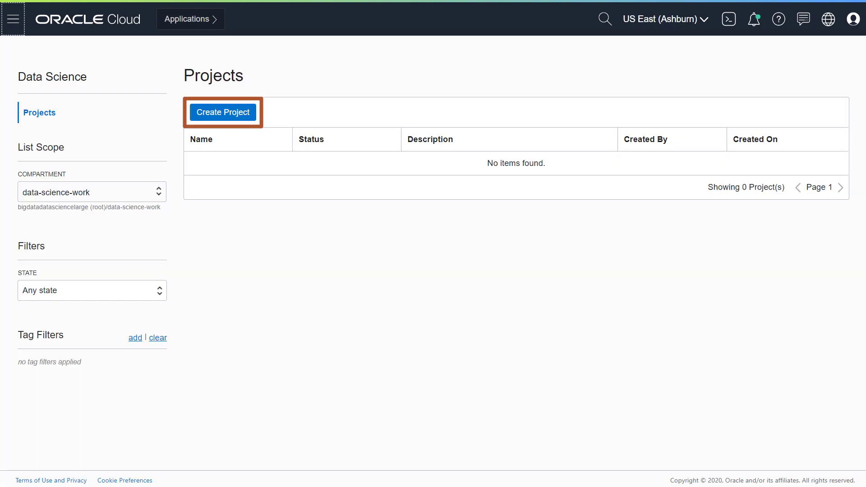
{"action": "left_click", "coordinate": [222, 112]}
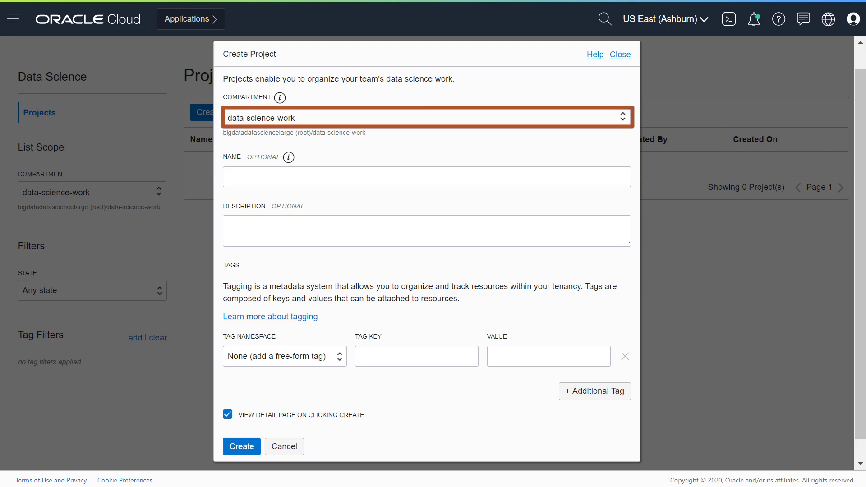
{"action": "type", "text": "My first project"}
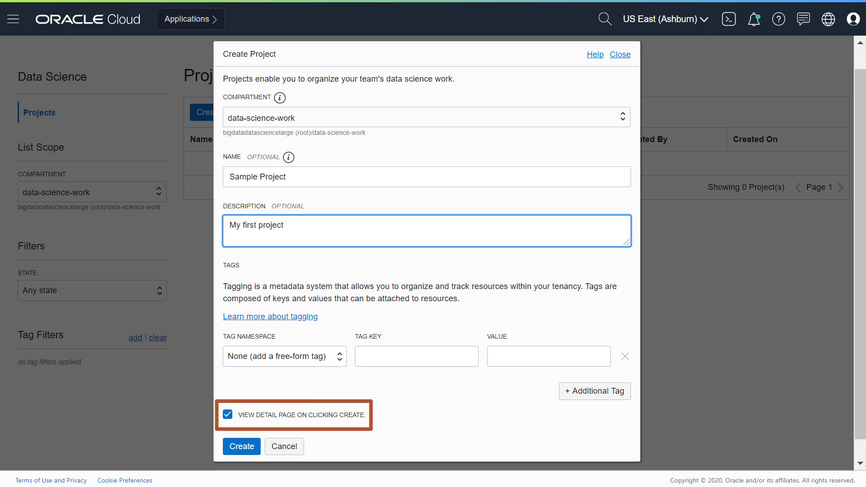
{"action": "left_click", "coordinate": [242, 447]}
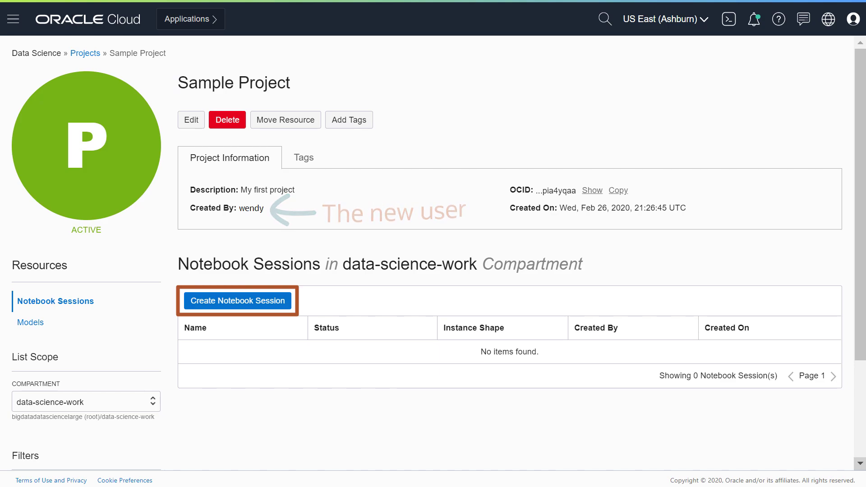
Step: Name the session my-first-notebook-session on shape VM.Standard2.8 with 100 GB block storage
{"action": "left_click", "coordinate": [237, 301]}
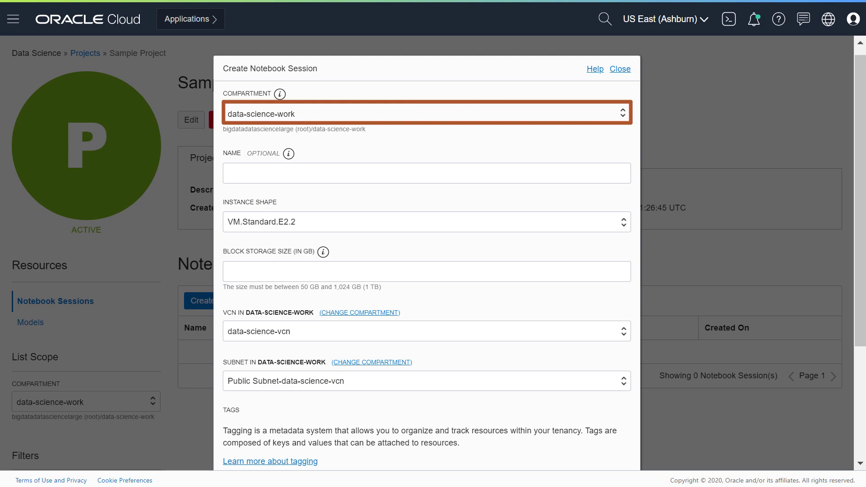
{"action": "type", "text": "my-first-notebook-session"}
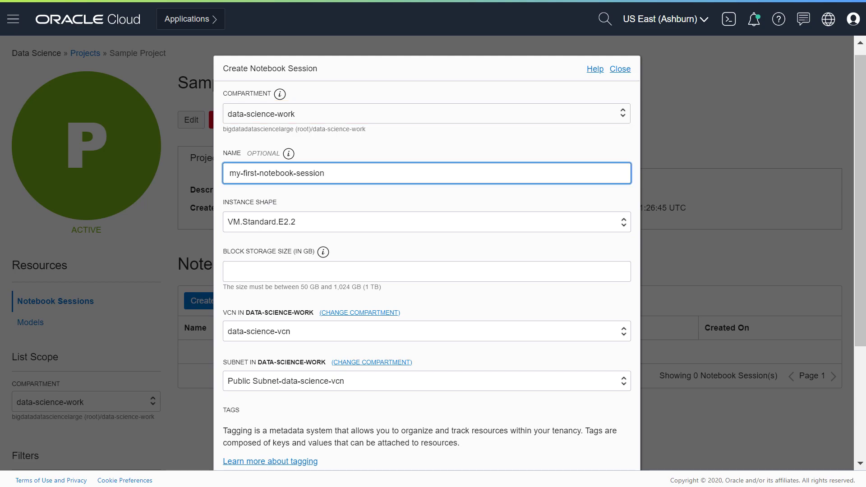
{"action": "left_click", "coordinate": [425, 222]}
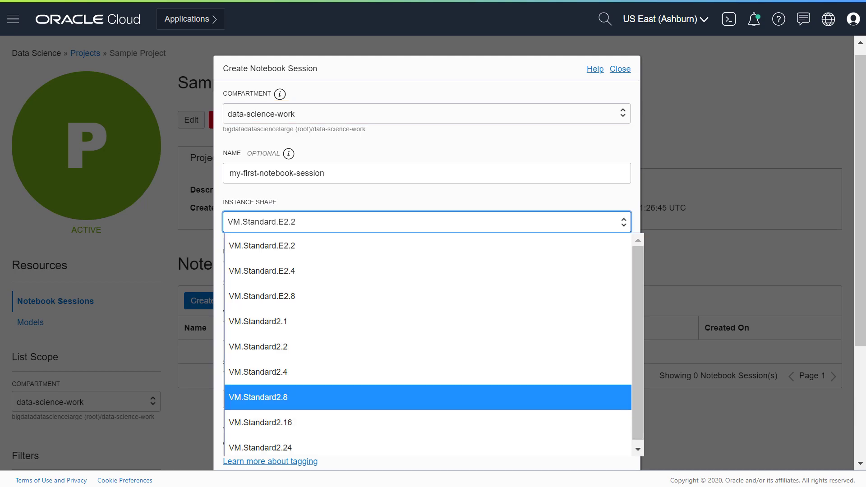
{"action": "left_click", "coordinate": [258, 397]}
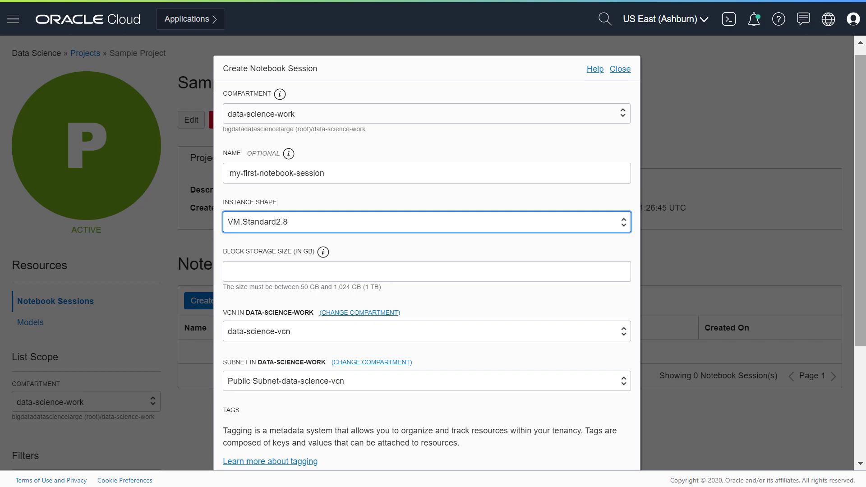
{"action": "type", "text": "100"}
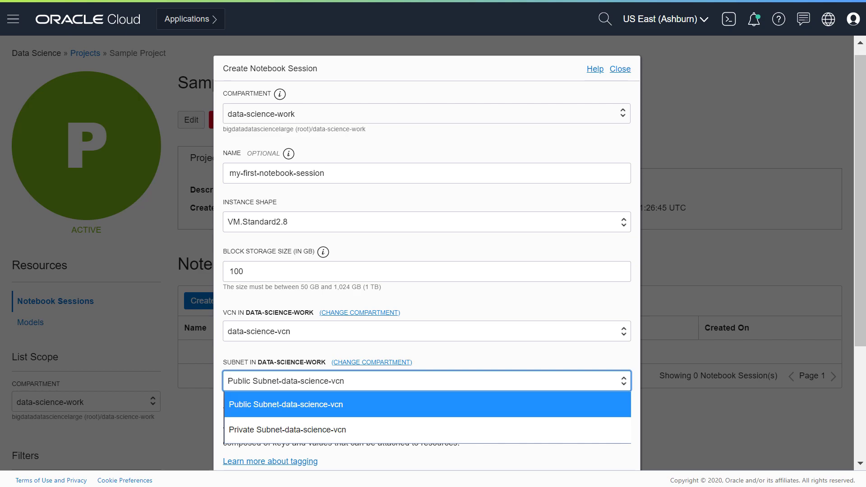
Step: Place the session in the private subnet, create it and sign in to reach JupyterLab
{"action": "left_click", "coordinate": [283, 429]}
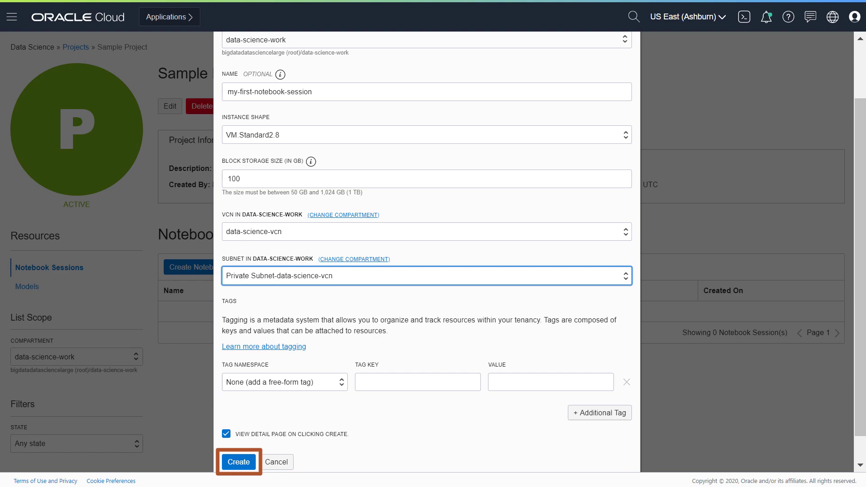
{"action": "left_click", "coordinate": [238, 461]}
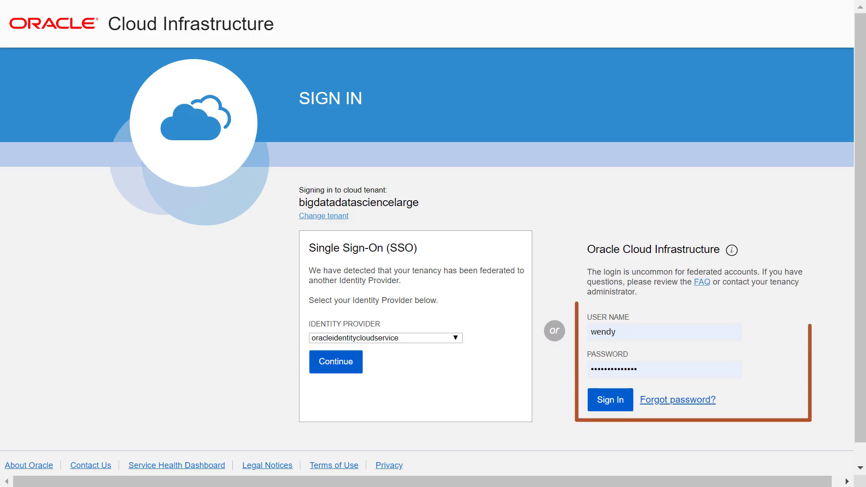
{"action": "left_click", "coordinate": [609, 399]}
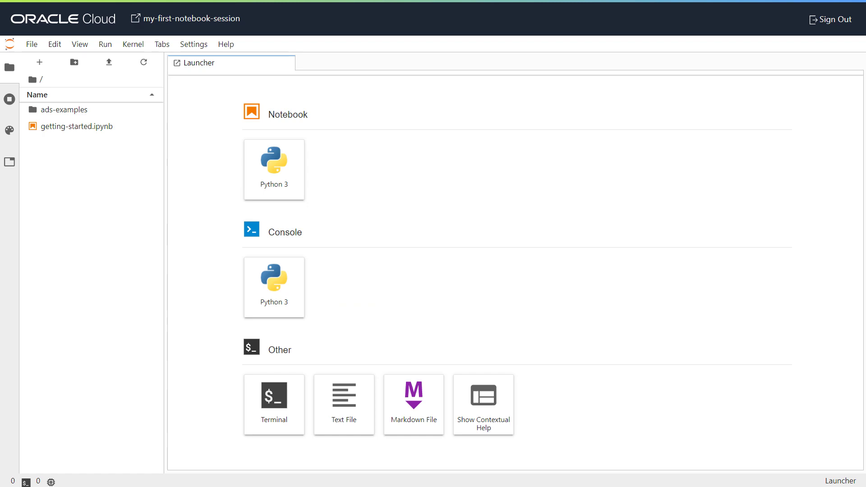
{"action": "left_click", "coordinate": [273, 404]}
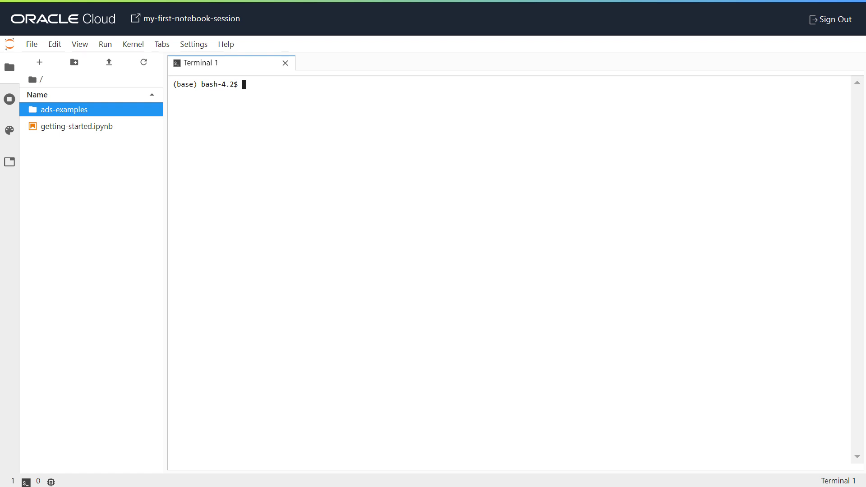
{"action": "type", "text": "wget --spider https://www.oracle.com"}
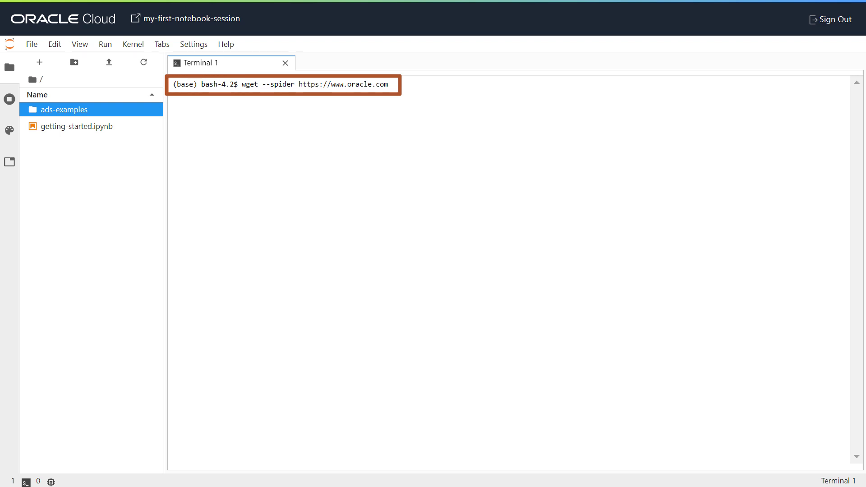
{"action": "key", "text": "Enter"}
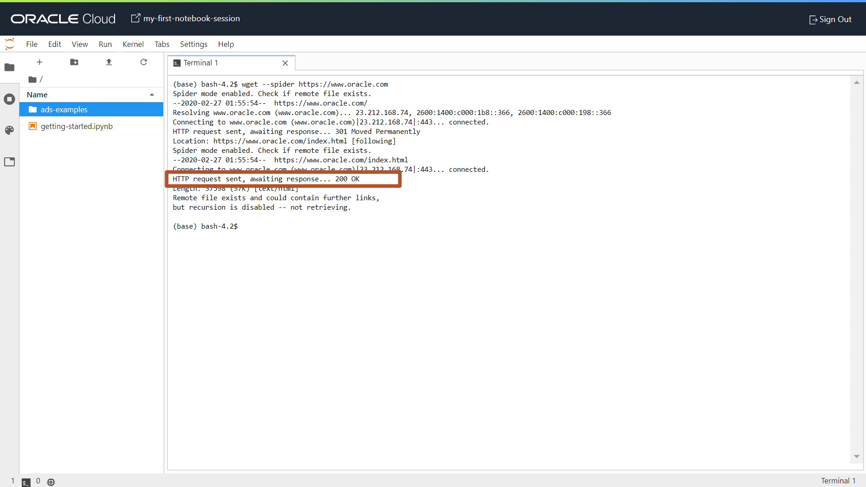
Step: Load the getting-started.ipynb notebook from the file browser
{"action": "double_click", "coordinate": [76, 125]}
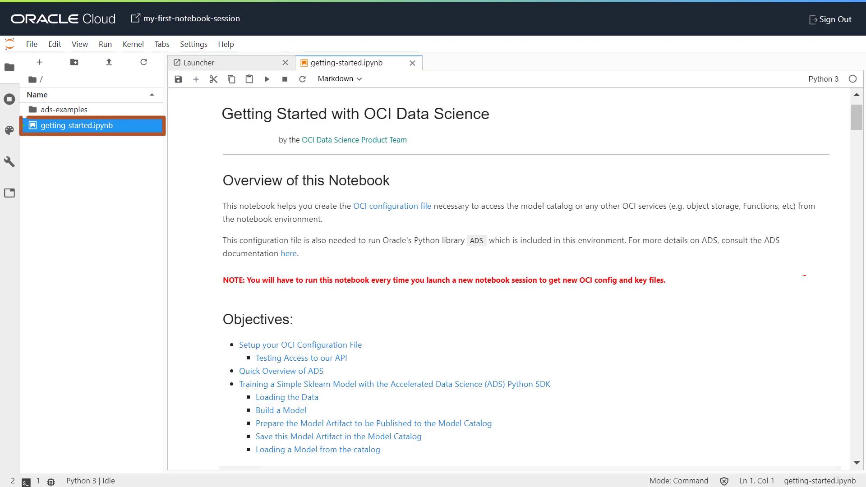